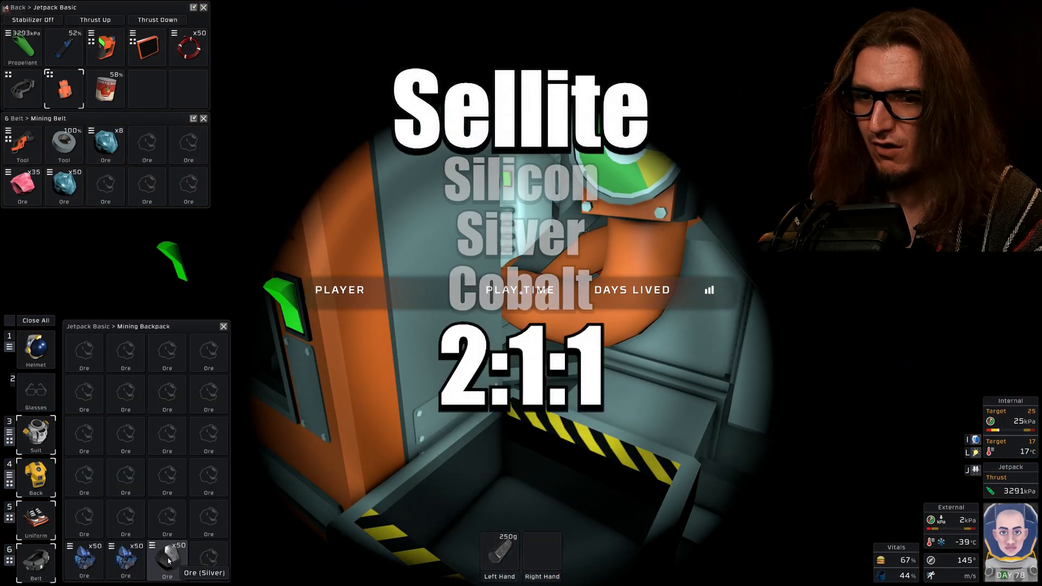
{"action": "mouse_move", "coordinate": [125, 555]}
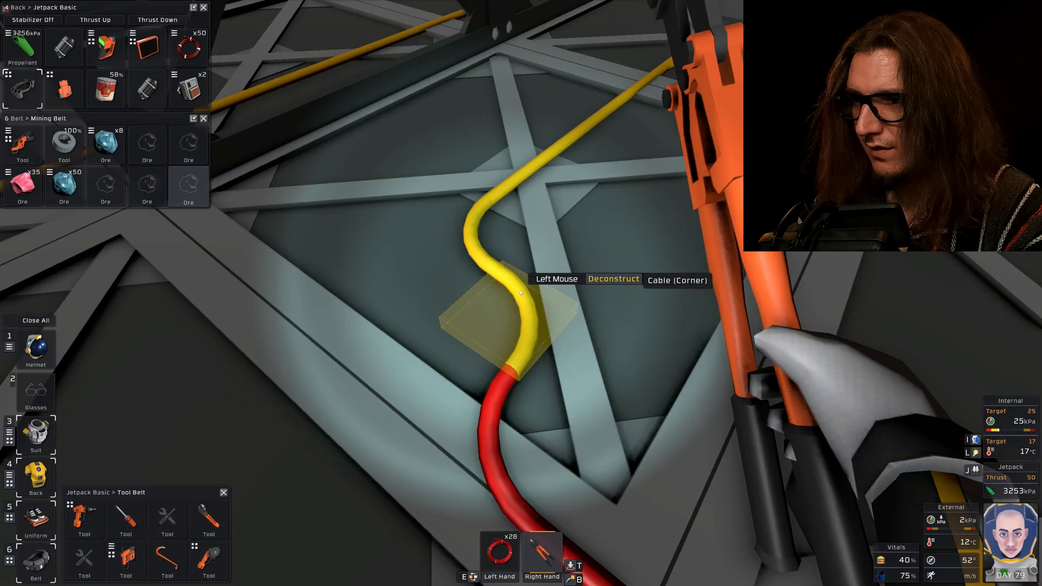
Step: Cut away the cable corner joining the yellow and red cables on the floor frame
{"action": "left_click", "coordinate": [520, 293]}
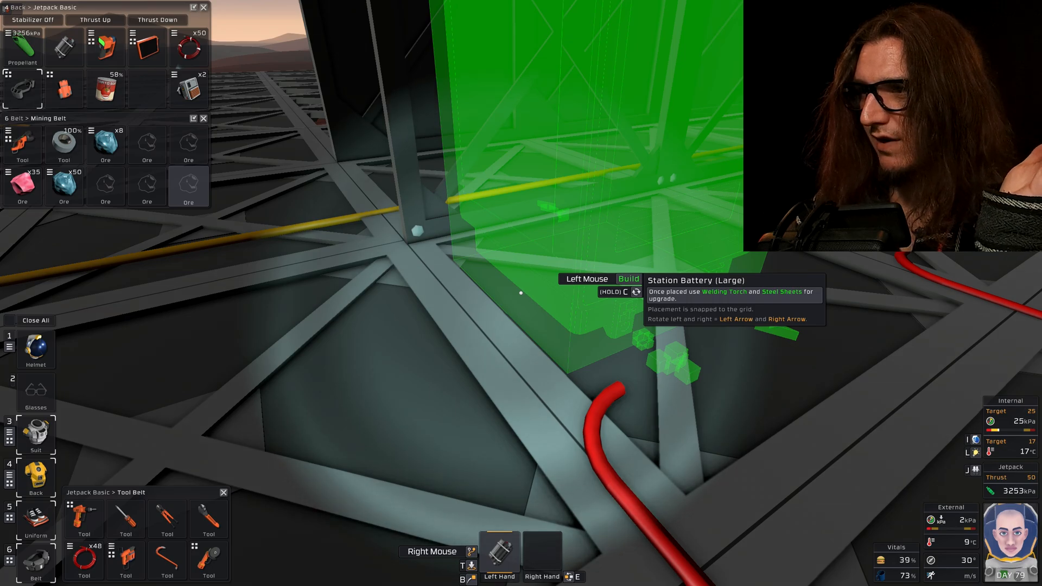
Step: Build the Station Battery (Large) kit on the floor grid at the end of the red cable
{"action": "left_click", "coordinate": [521, 293]}
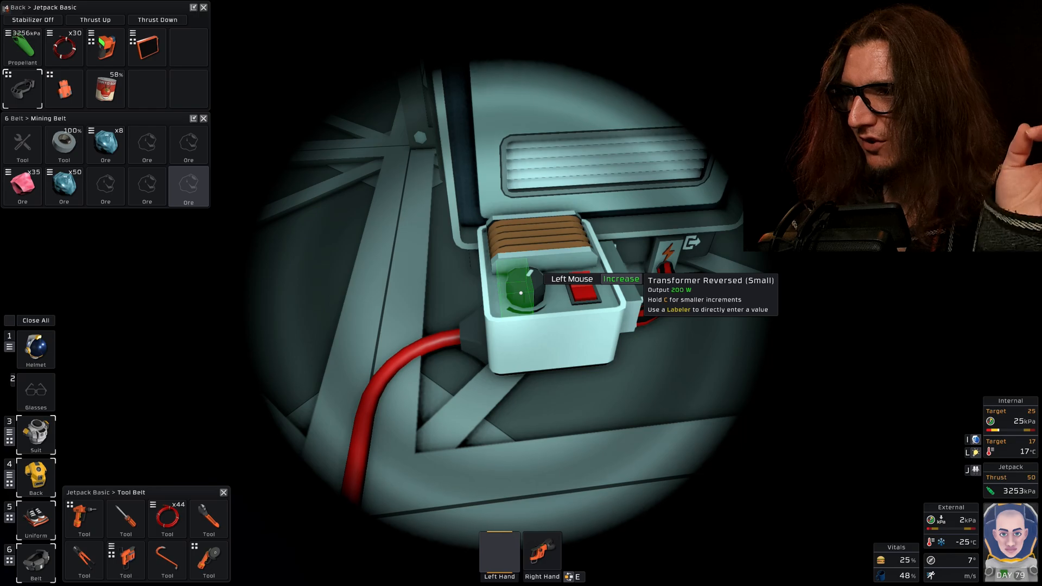
Step: Raise the reversed small transformer's output twice and lower the small transformer from 2500 W
{"action": "left_click", "coordinate": [520, 292]}
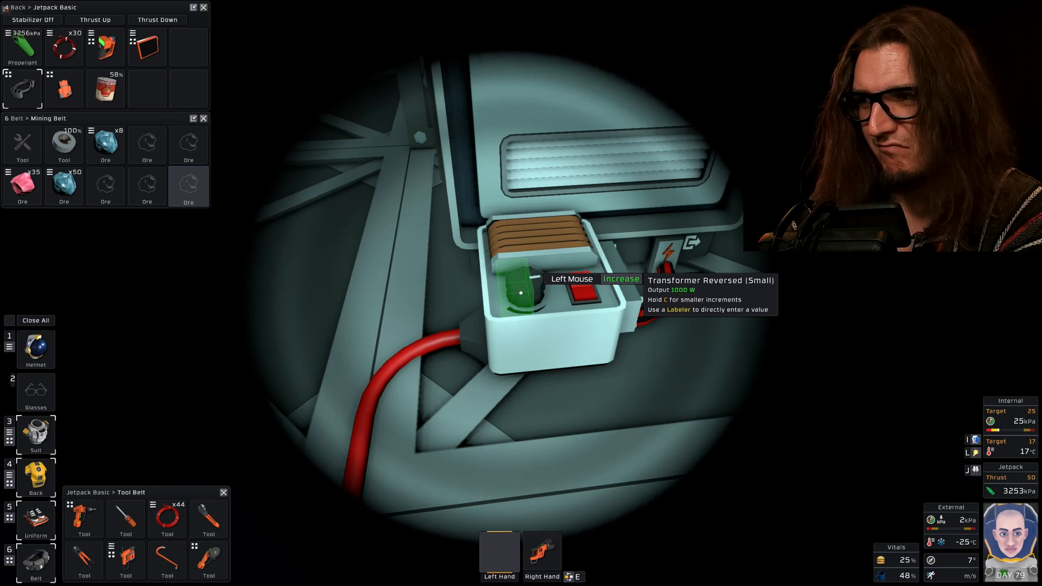
{"action": "left_click", "coordinate": [521, 292]}
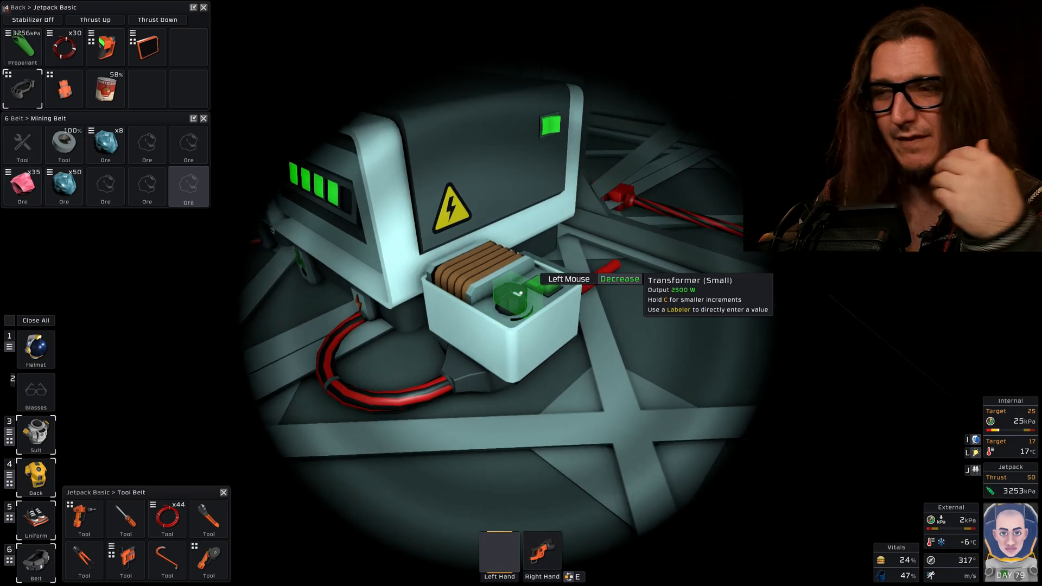
{"action": "left_click", "coordinate": [617, 279]}
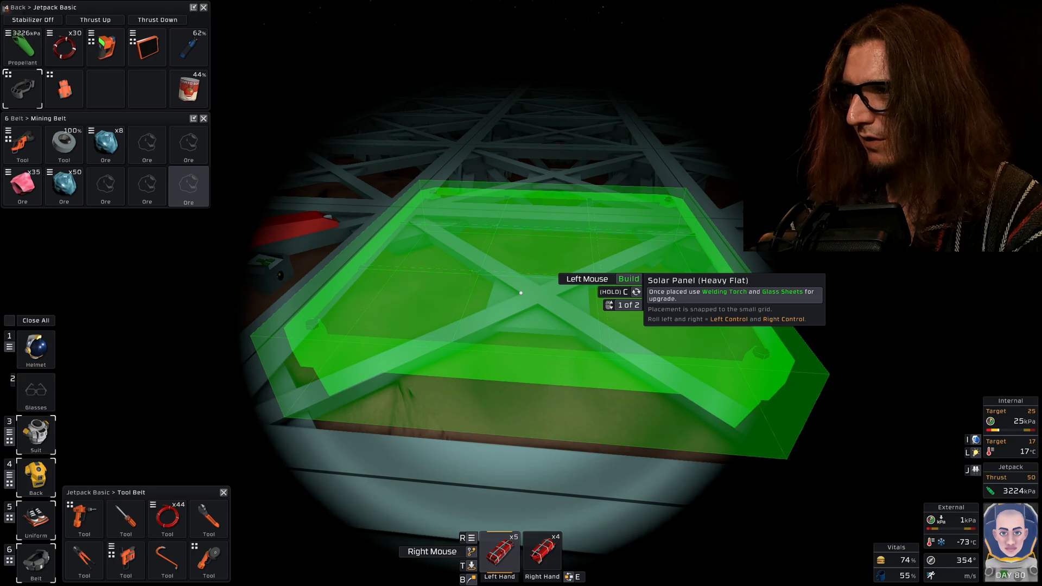
Step: Build a Solar Panel (Heavy Flat) kit on the framework field
{"action": "left_click", "coordinate": [520, 292]}
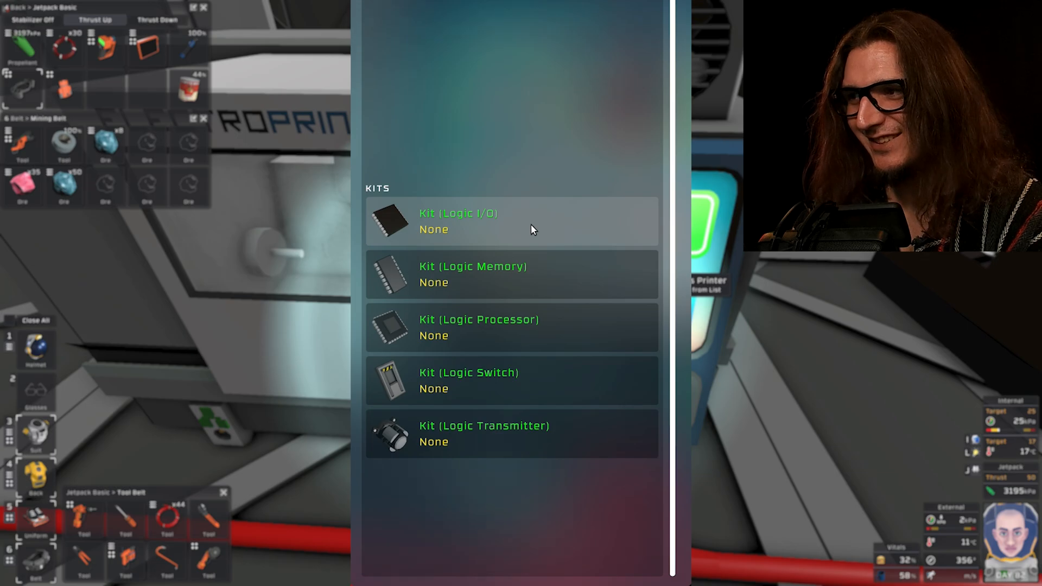
Step: Search 'sen' in the printer recipes and choose Kit (Sensors)
{"action": "type", "text": "sen"}
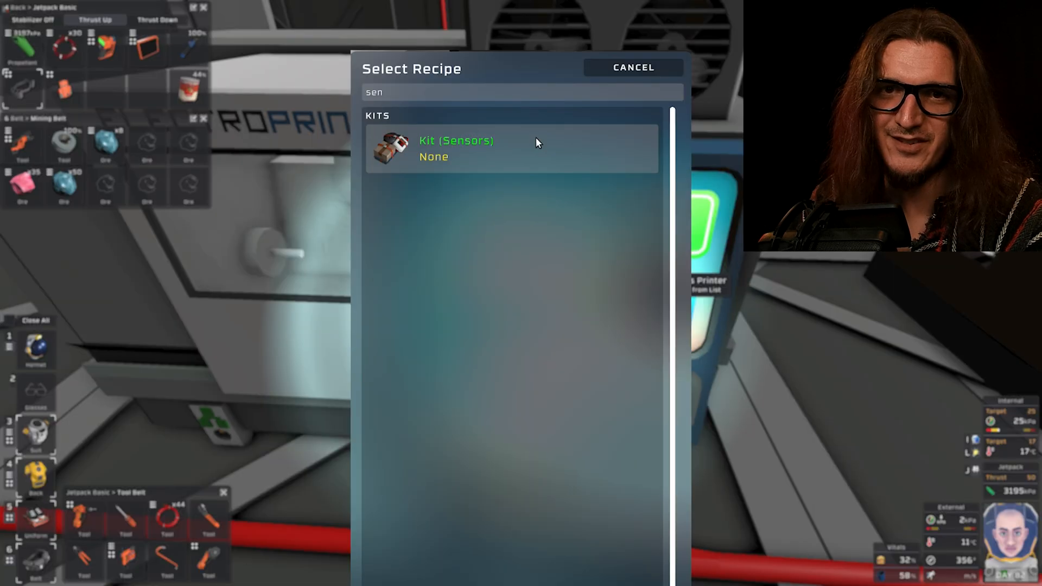
{"action": "left_click", "coordinate": [632, 67]}
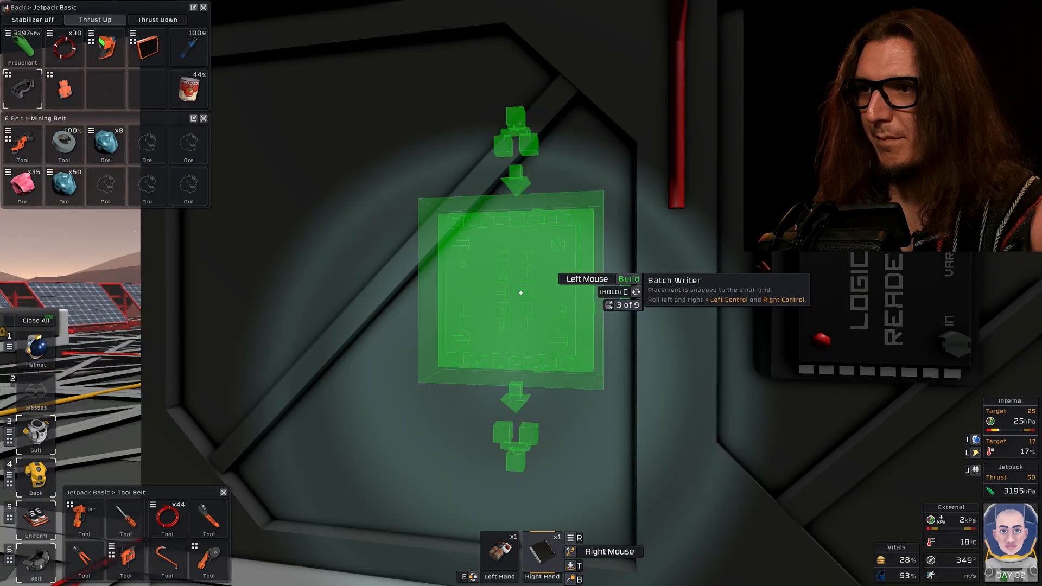
Step: Build the Batch Writer kit on the wall next to the Logic Reader
{"action": "left_click", "coordinate": [521, 292]}
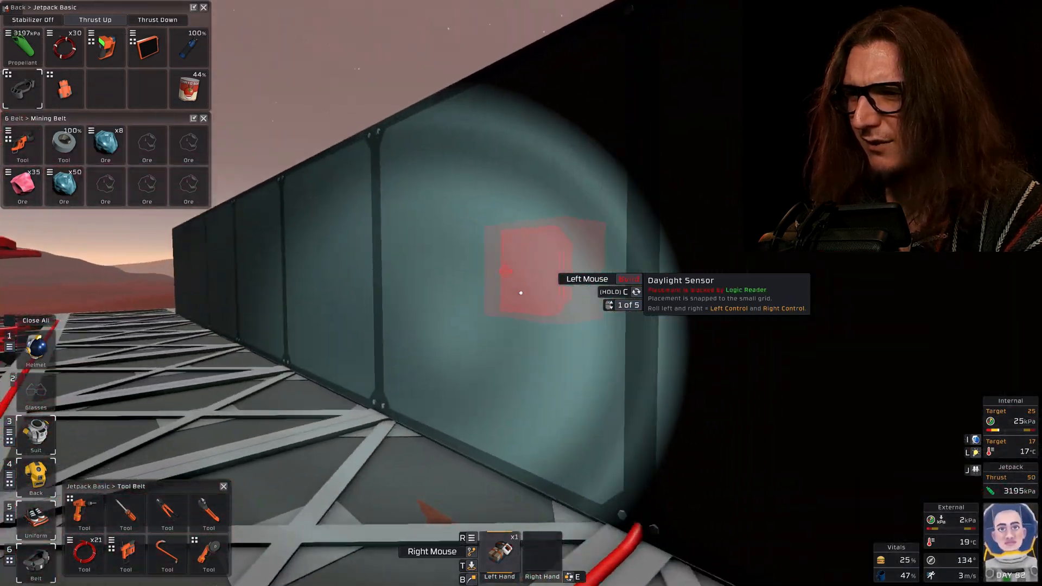
Step: Build the Daylight Sensor kit on the exterior wall of the base
{"action": "left_click", "coordinate": [521, 292]}
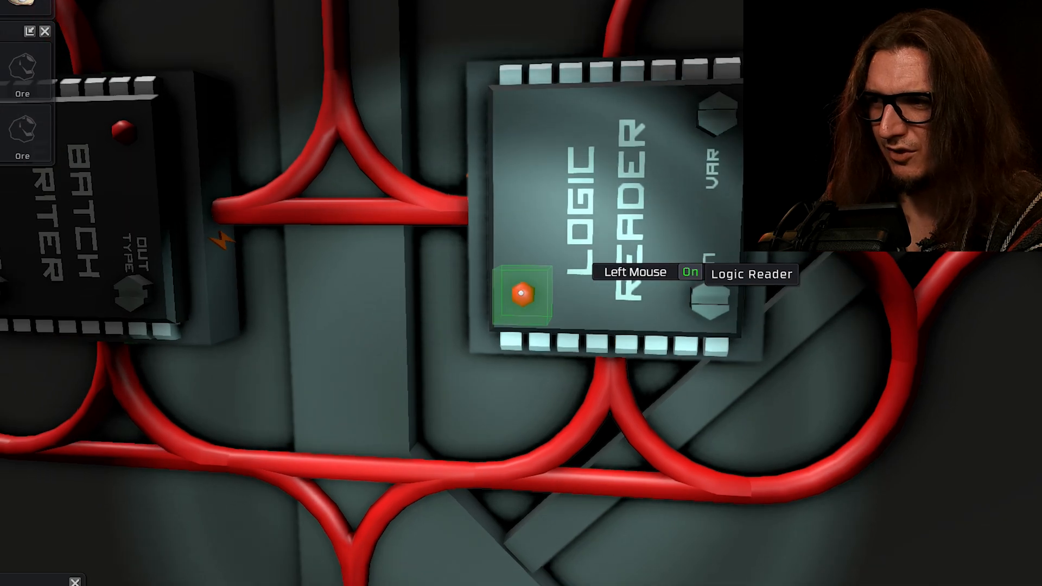
Step: Switch on the logic reader, set the batch writer's output type to Solar Panel (Heavy Dual) and switch it on
{"action": "left_click", "coordinate": [522, 295]}
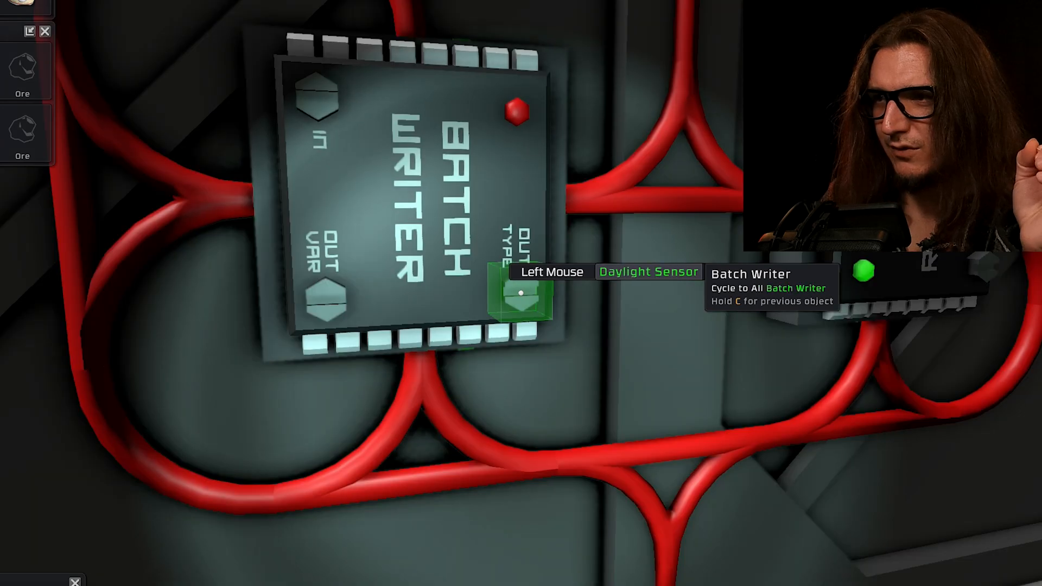
{"action": "left_click", "coordinate": [522, 294]}
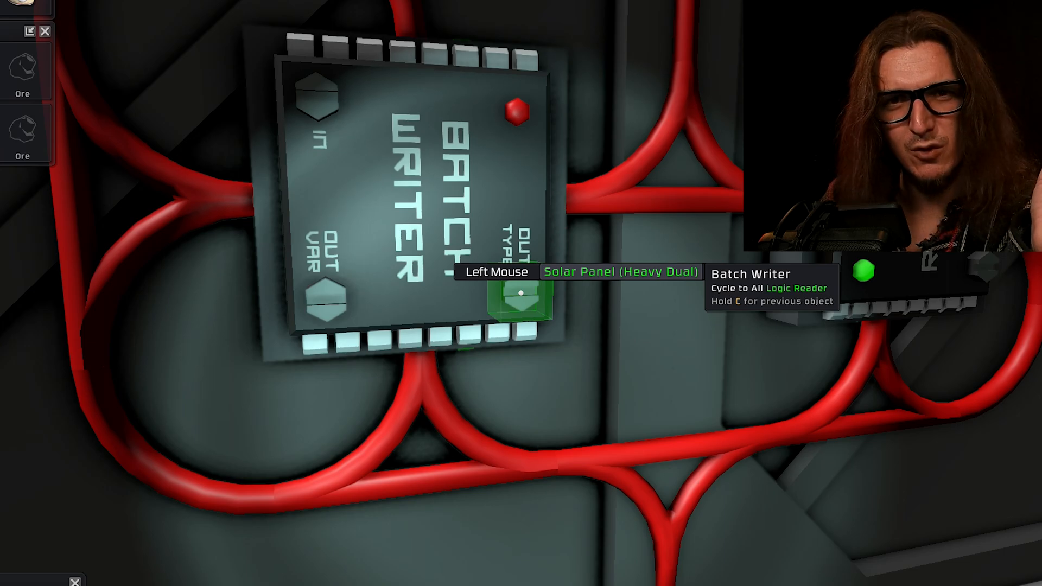
{"action": "left_click", "coordinate": [522, 294]}
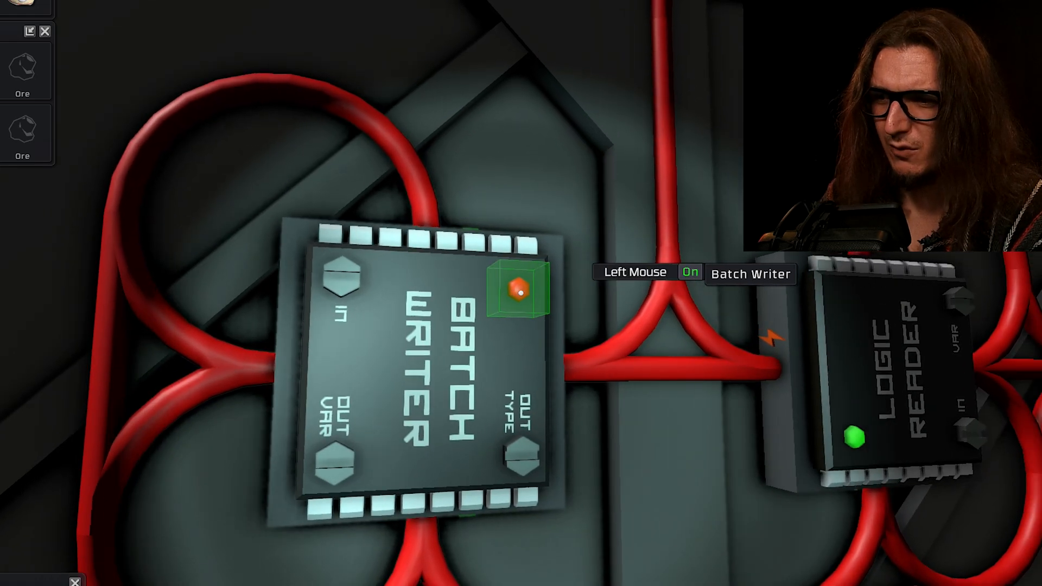
{"action": "left_click", "coordinate": [519, 291]}
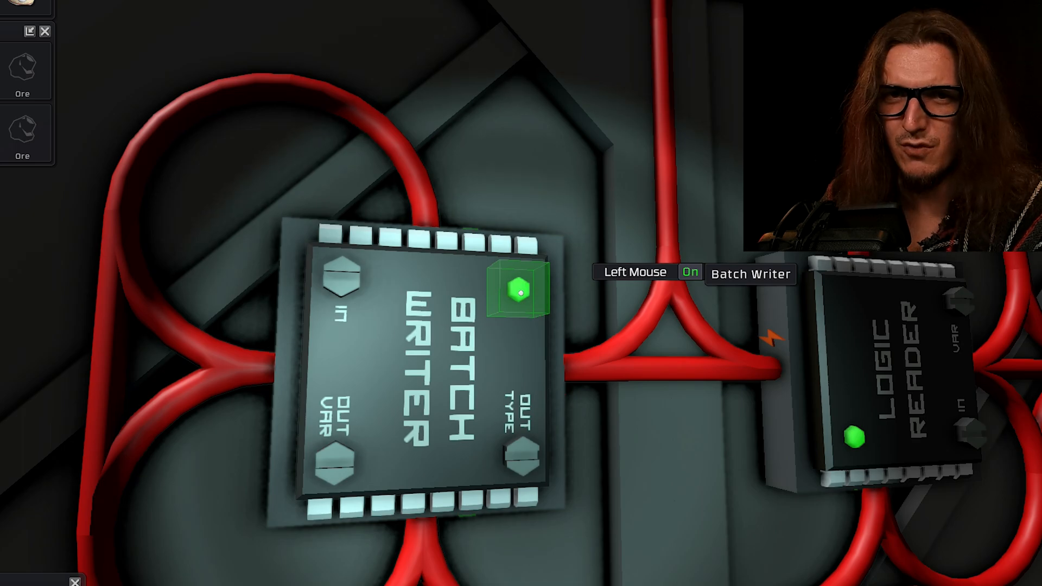